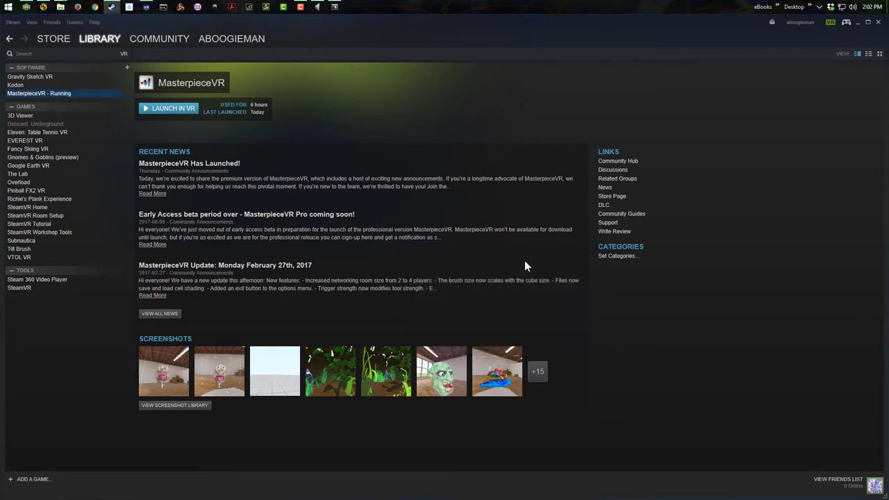
Launch MasterpieceVR in VR from the Steam Library
{"action": "left_click", "coordinate": [170, 108]}
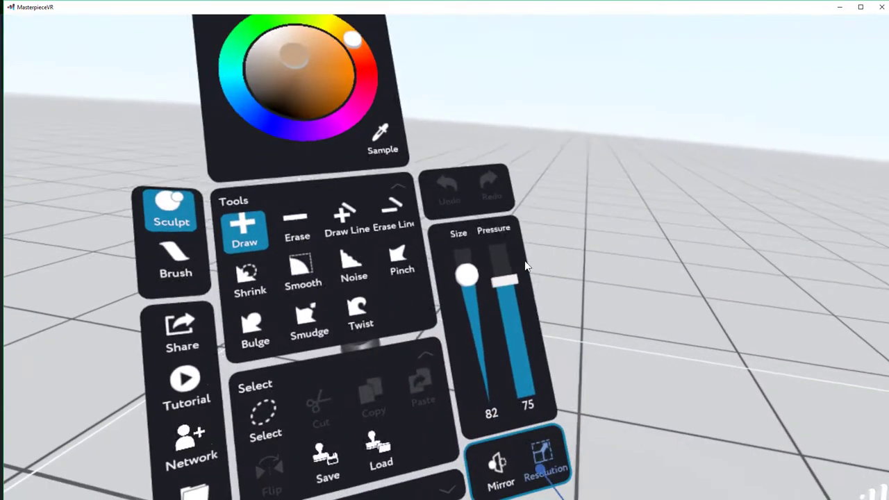
Choose Sculpt > Draw with Size 82 and Pressure 75
{"action": "left_click", "coordinate": [544, 461]}
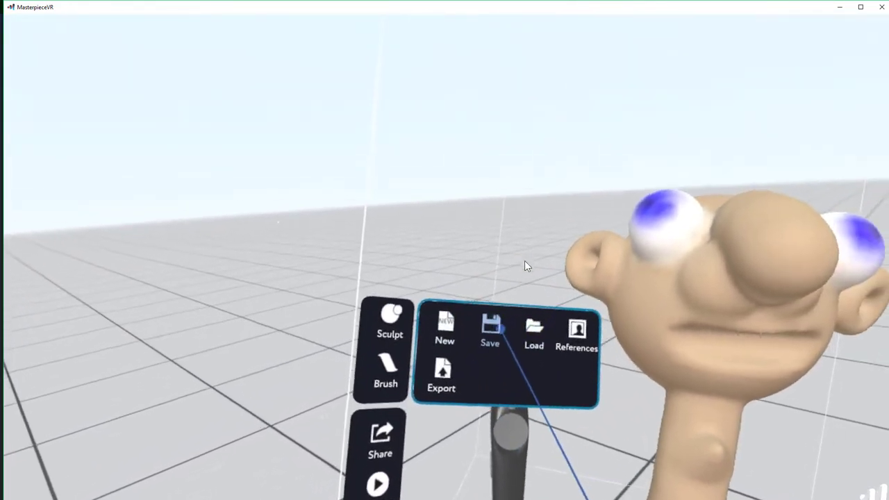
Show the File panel with New, Save, Load, References and Export
{"action": "left_click", "coordinate": [489, 331]}
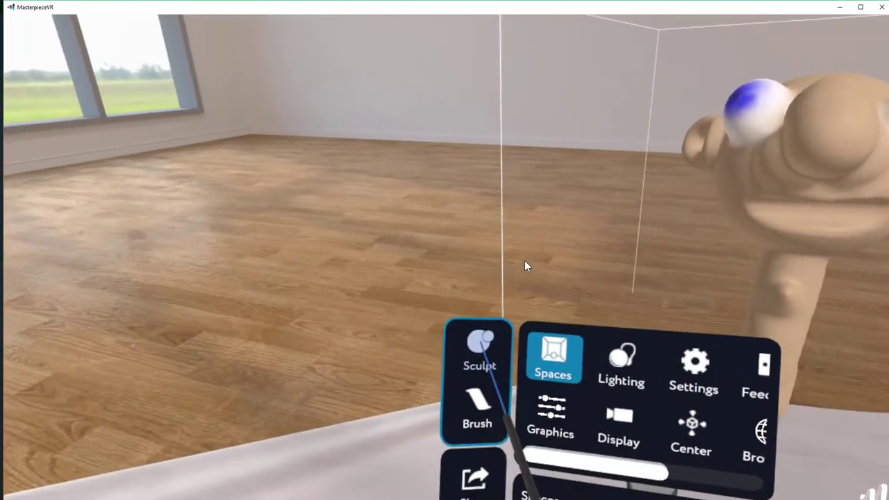
{"action": "left_click", "coordinate": [477, 414]}
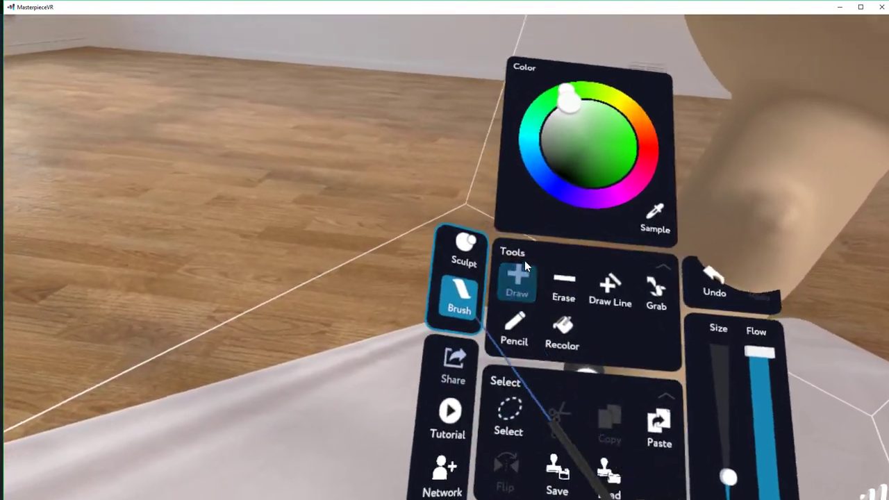
Paint white tooth strokes inside the cartoon head's mouth
{"action": "left_click", "coordinate": [465, 250]}
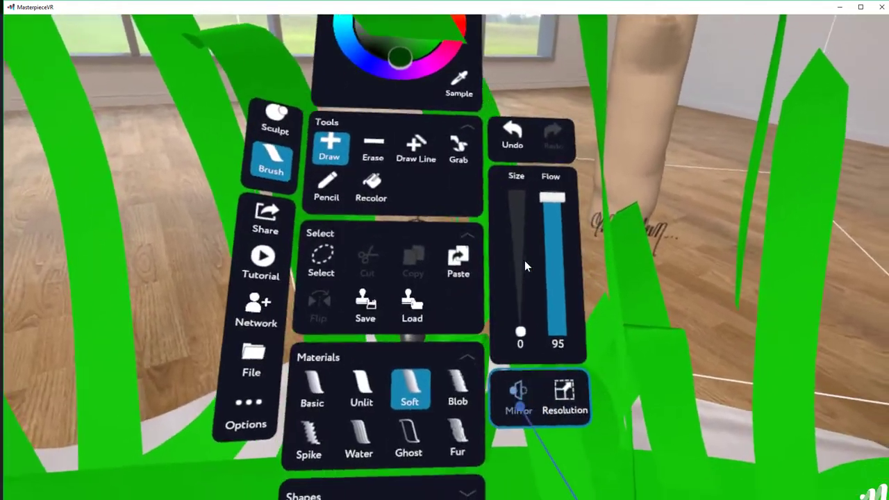
{"action": "left_click", "coordinate": [564, 396]}
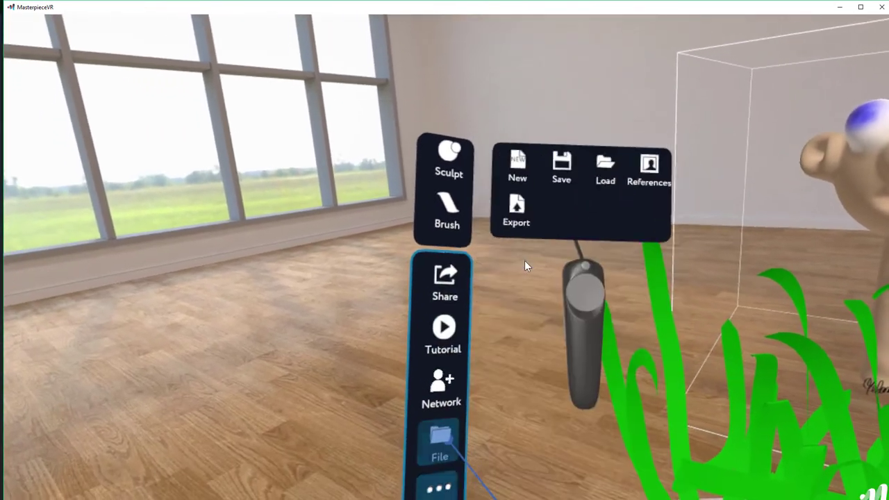
Reach Export from the File panel, showing .obj, .stl and .fbx formats
{"action": "left_click", "coordinate": [562, 166]}
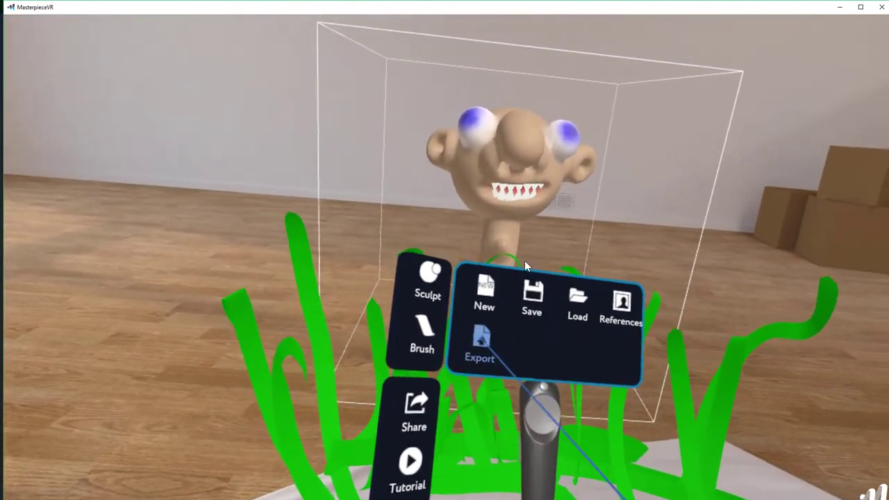
{"action": "left_click", "coordinate": [479, 348]}
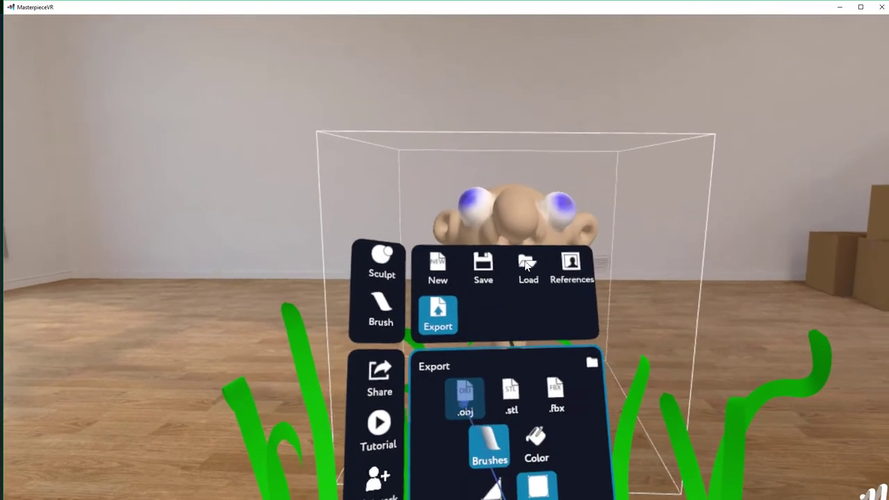